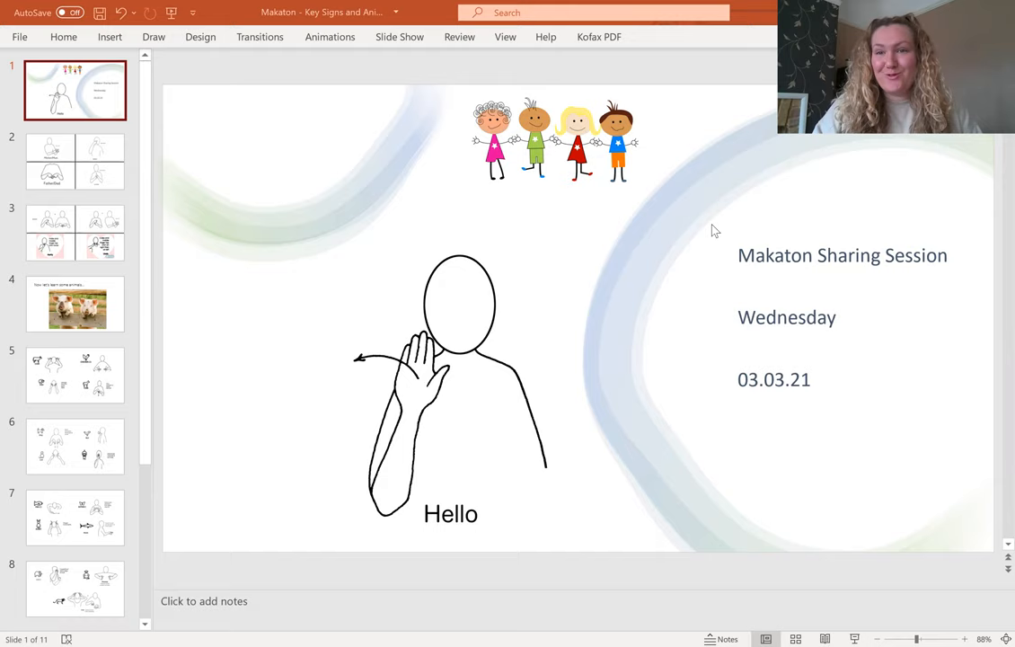
mouse_move(756, 263)
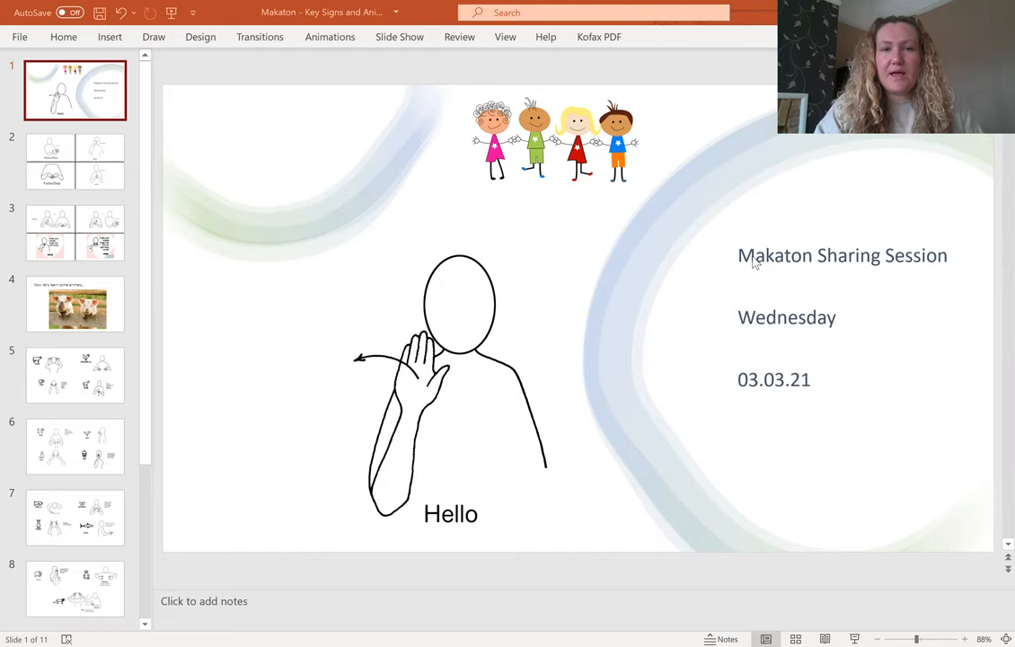
Step: Display slide 2 with the Mother/Mum, sister, Father/Dad and brother signs
left_click(76, 162)
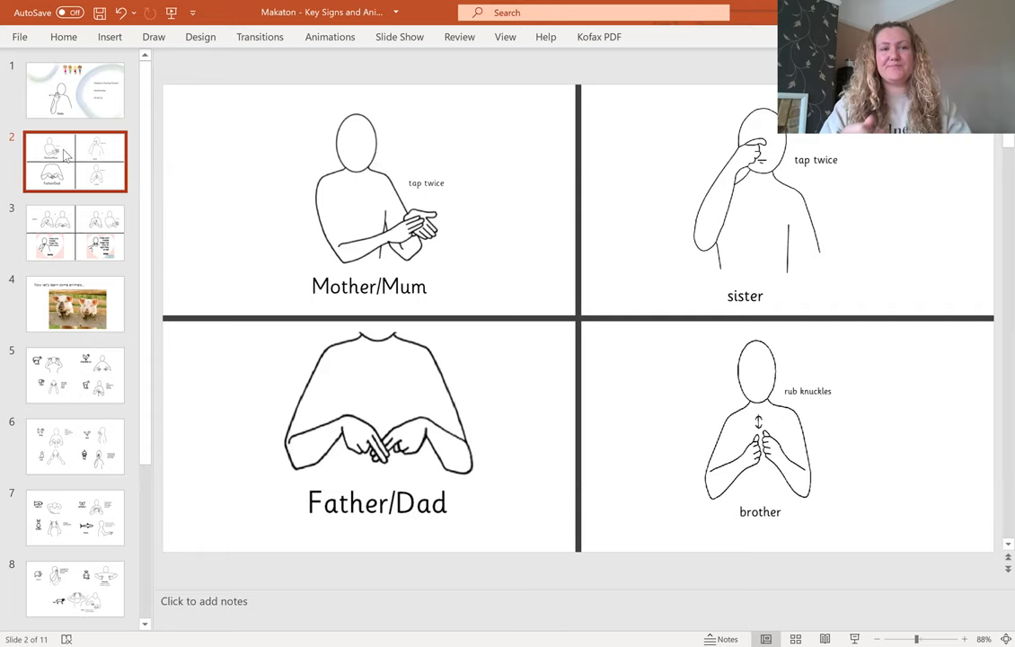
Step: Display slide 3 with the Grandad, Grandma, Aunty and Uncle signs
left_click(75, 232)
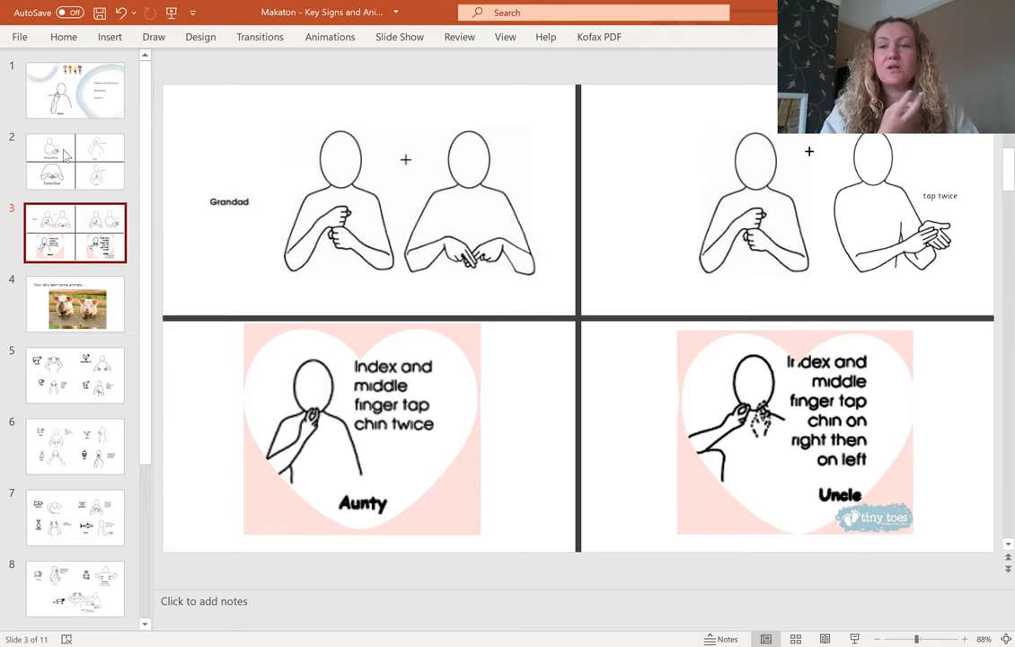
Step: Advance through the animals intro and farm-animal signs to slide 7 (Fish, Butterfly, Rabbit, Shark)
left_click(76, 303)
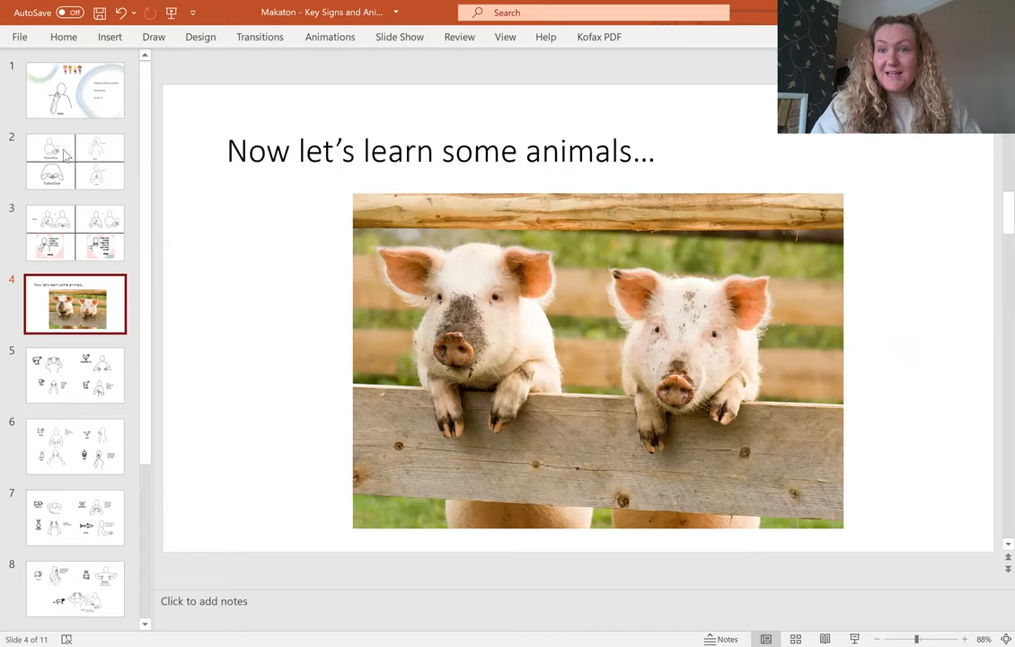
left_click(76, 375)
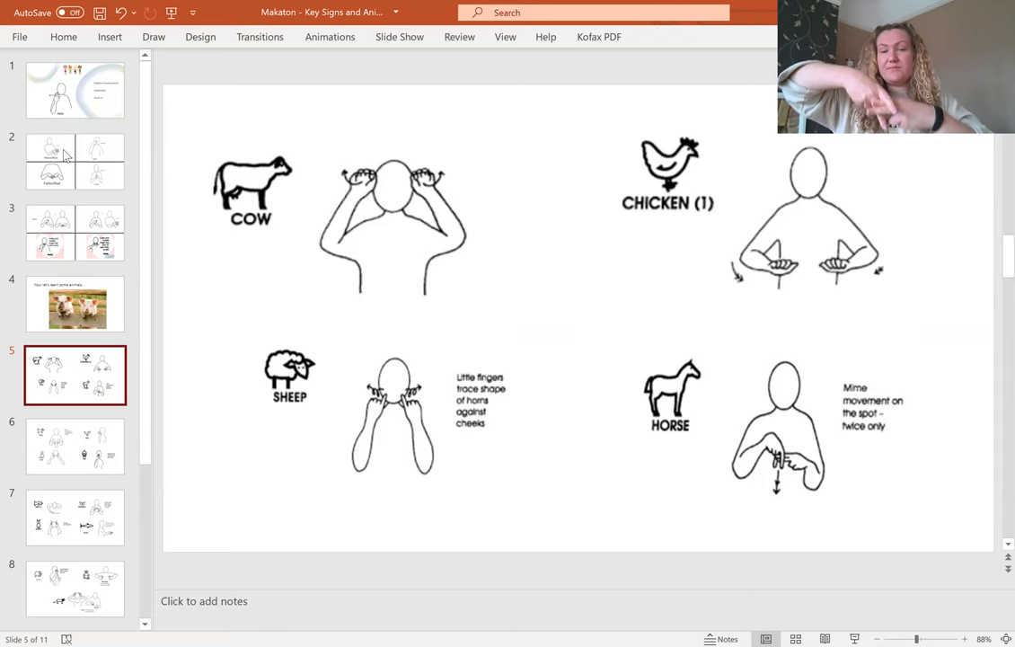
left_click(75, 445)
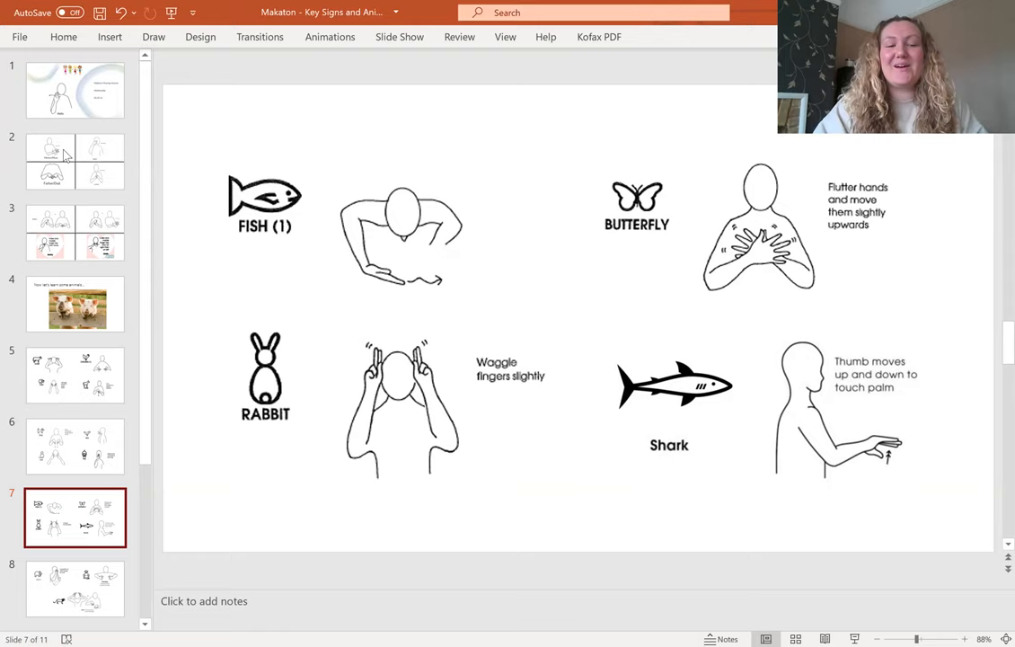
Step: Show the elephant, monkey and lion signs, then slide 9 with practice phrases like 'Where is the cow?'
left_click(76, 589)
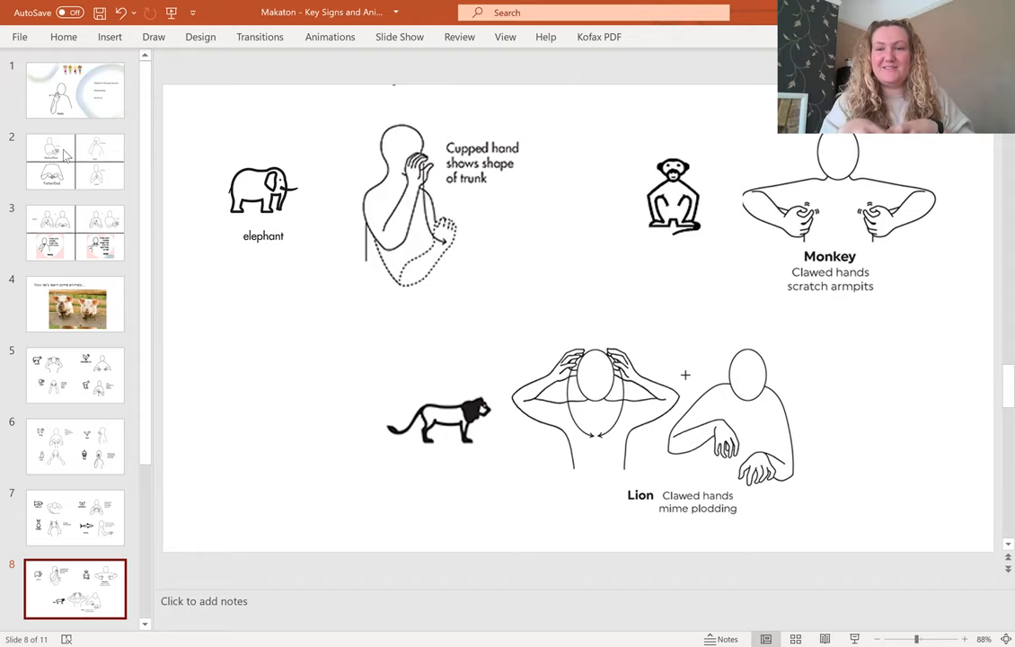
left_click(75, 517)
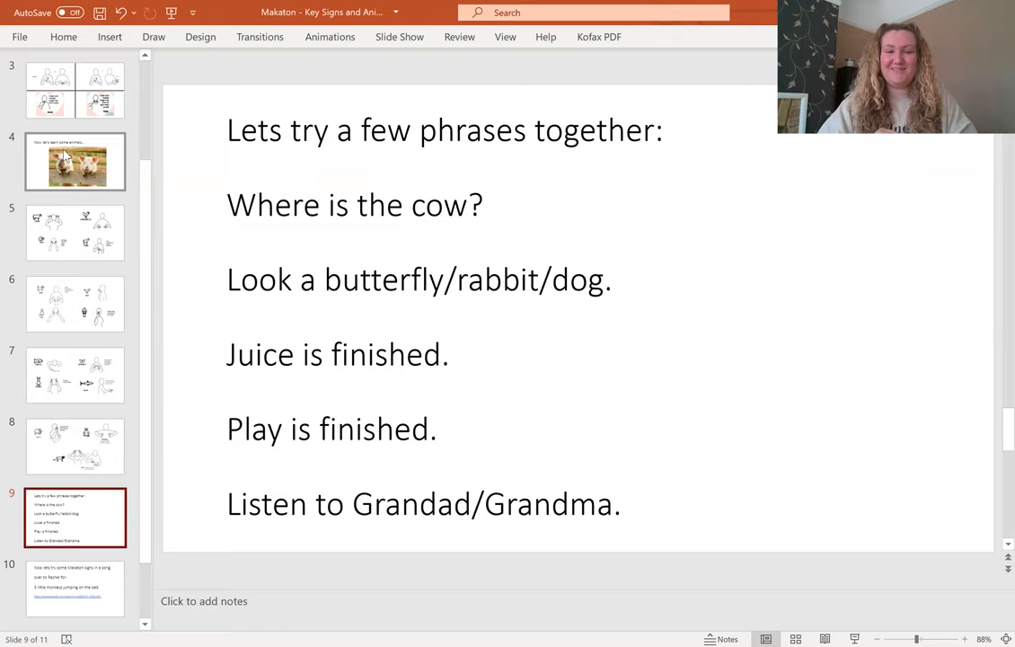
Step: Display slide 10 with the '3 little monkeys jumping on the bed' song and YouTube link
left_click(75, 590)
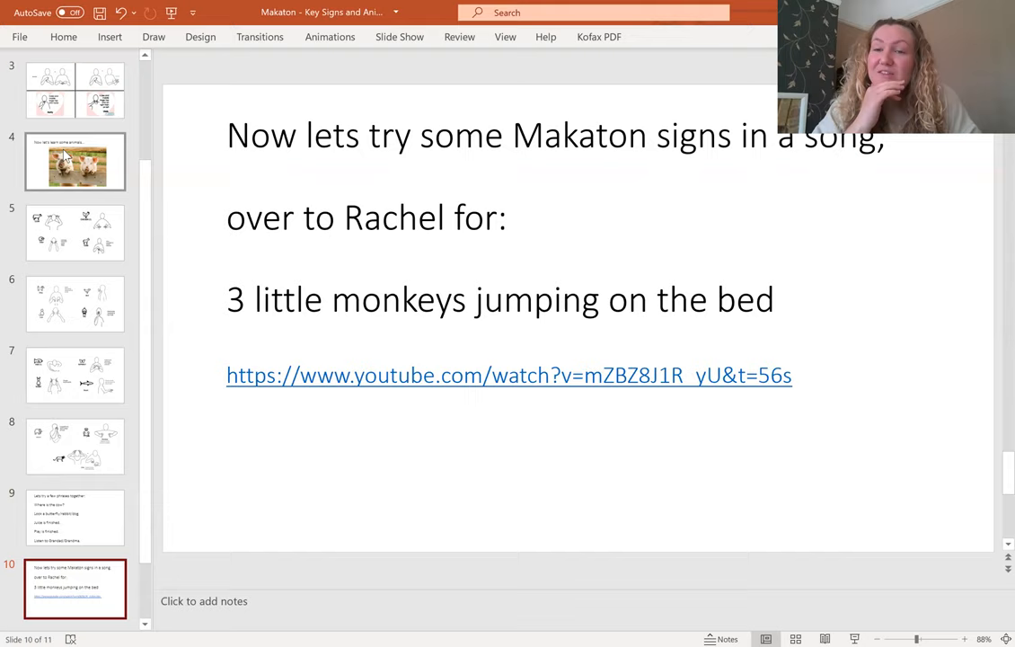